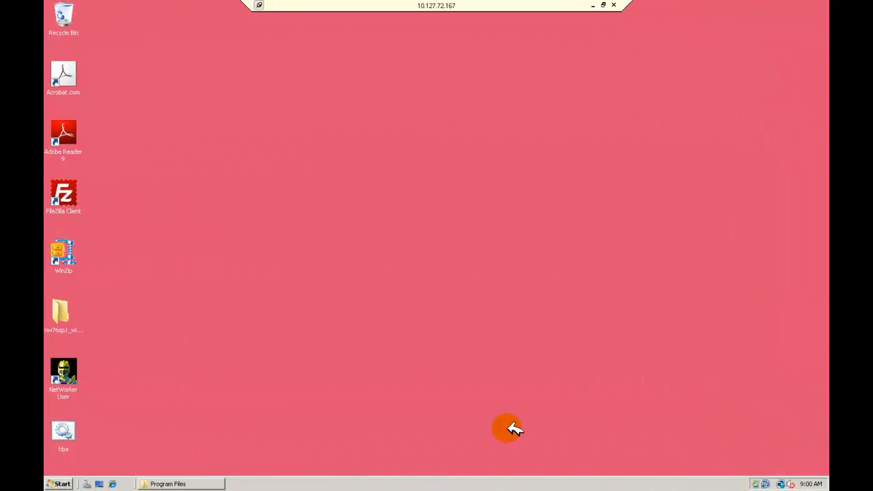
pyautogui.moveTo(68, 371)
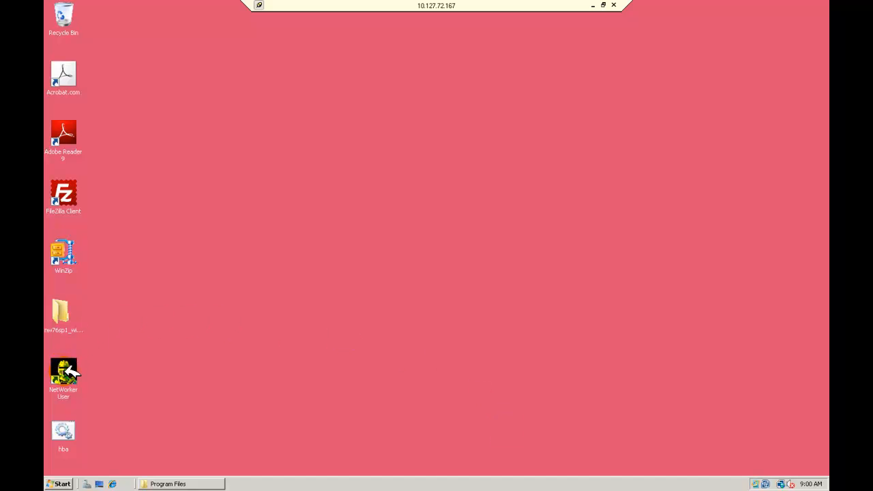
pyautogui.moveTo(75, 257)
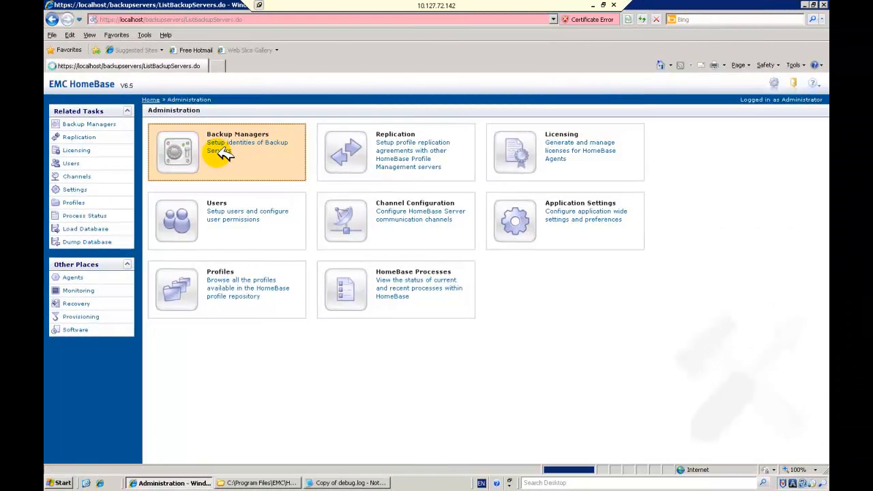
# Open the Backup Managers setup from the Administration page
pyautogui.click(226, 151)
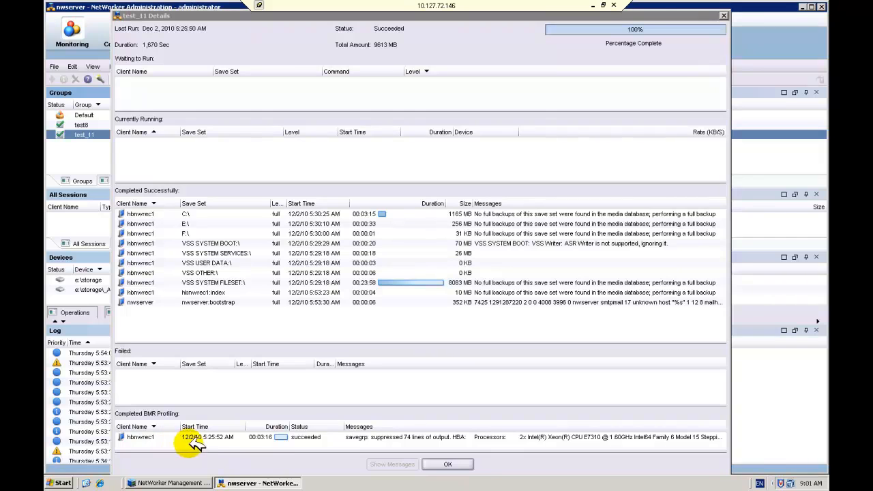
pyautogui.moveTo(334, 439)
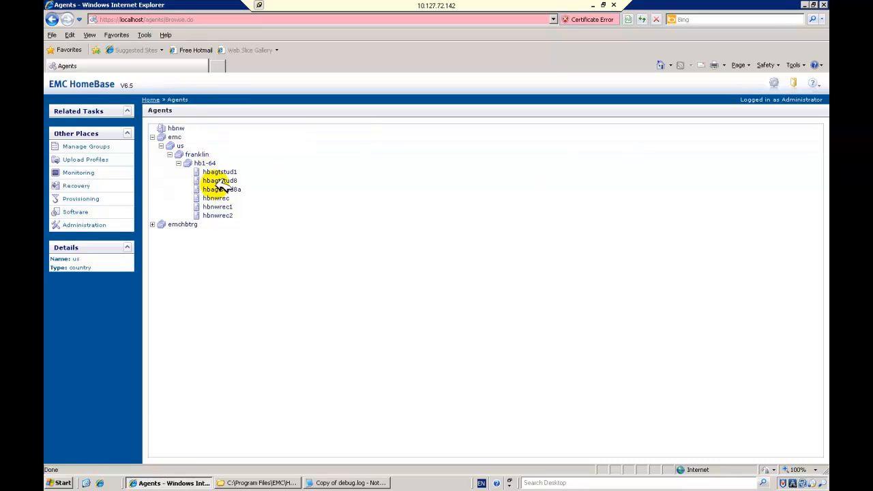
# Select the hbnwrec1 agent and launch Recover Agent for it
pyautogui.click(219, 208)
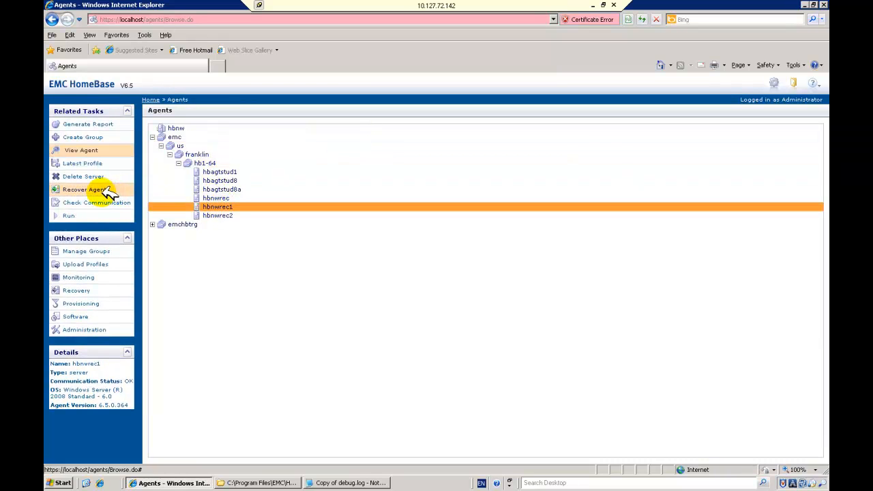
pyautogui.click(85, 189)
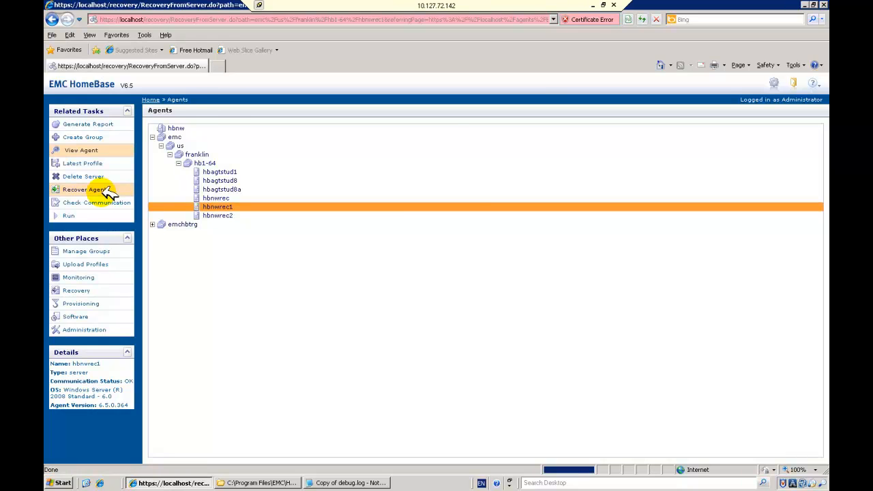
# Load the Create Session form for hbnwrec1 showing session name, source date and selected backups
pyautogui.click(85, 190)
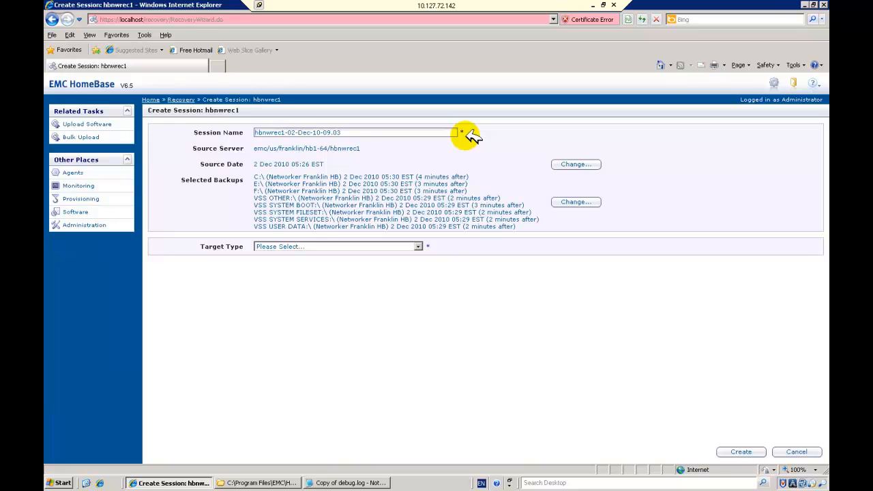
pyautogui.moveTo(382, 148)
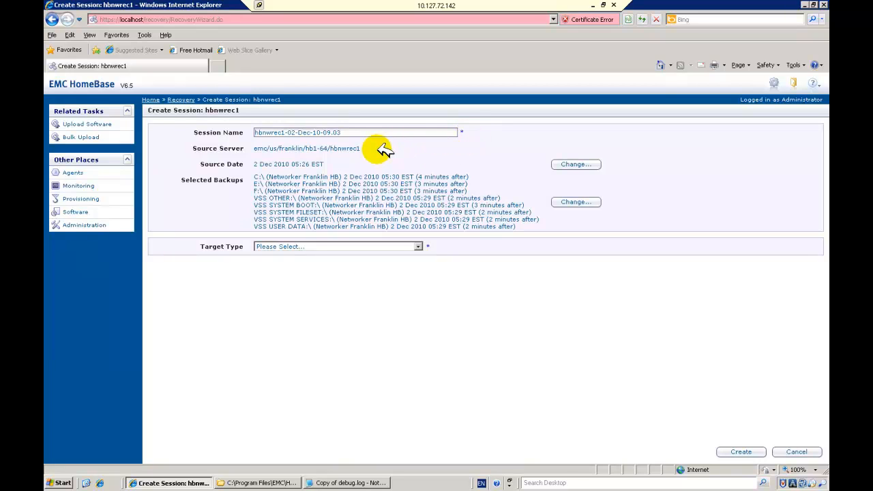
pyautogui.moveTo(504, 212)
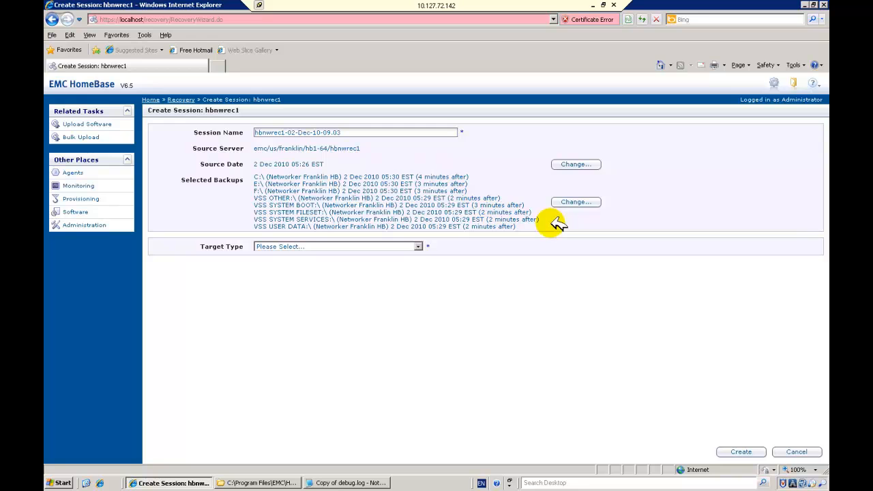
pyautogui.moveTo(457, 229)
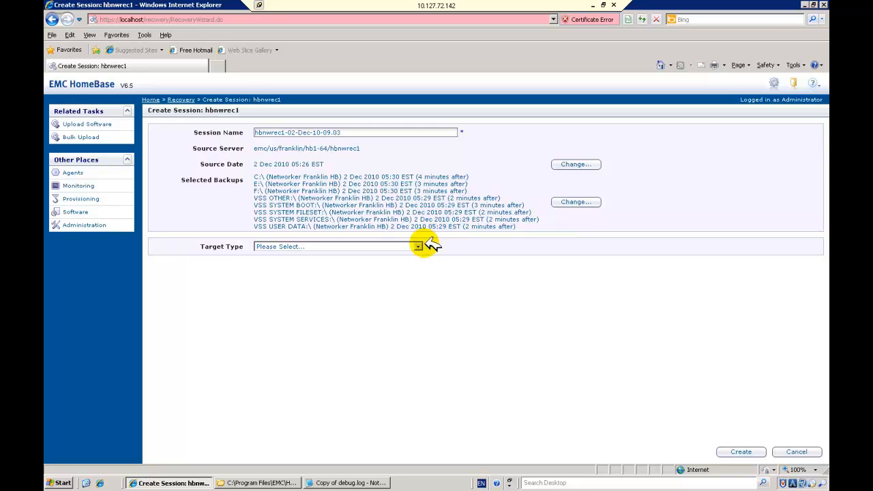
# Create the session with target type Bare Server and new MAC 00-50-56-94-6B-F6
pyautogui.click(417, 246)
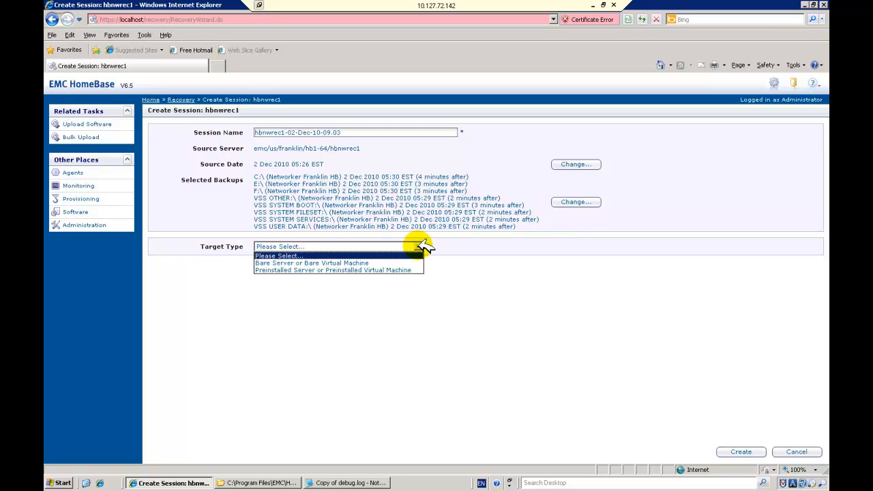
pyautogui.click(311, 262)
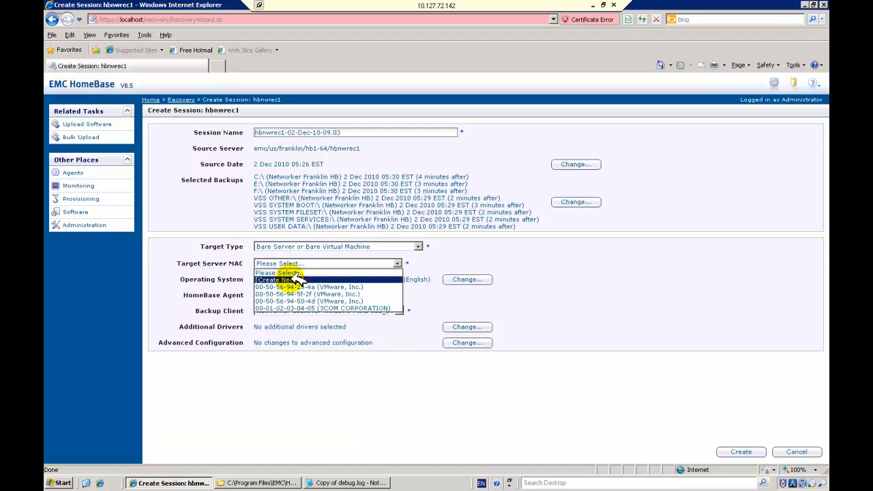
pyautogui.click(278, 279)
pyautogui.write('00-50-56-94-6B-F6')
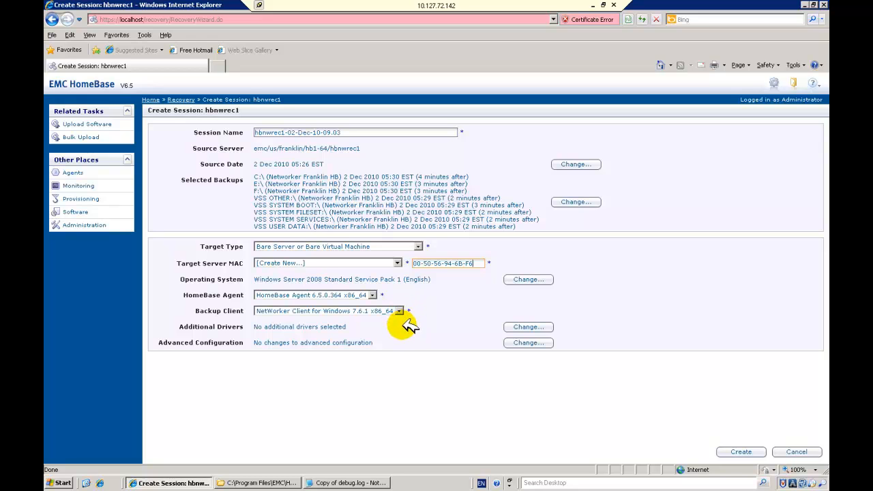
pyautogui.moveTo(403, 342)
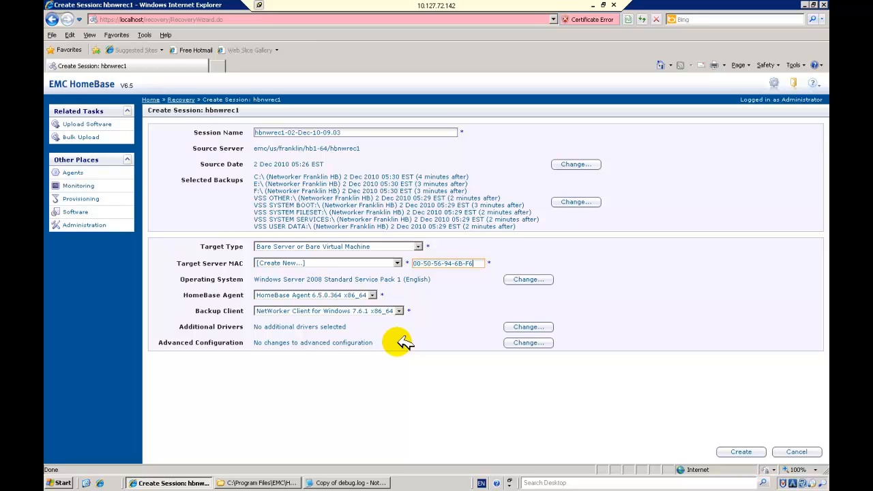
pyautogui.click(739, 452)
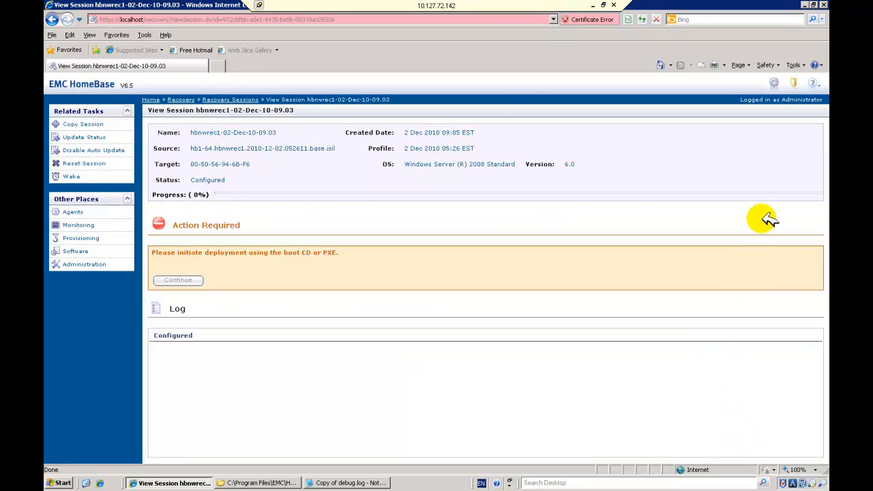
pyautogui.moveTo(766, 172)
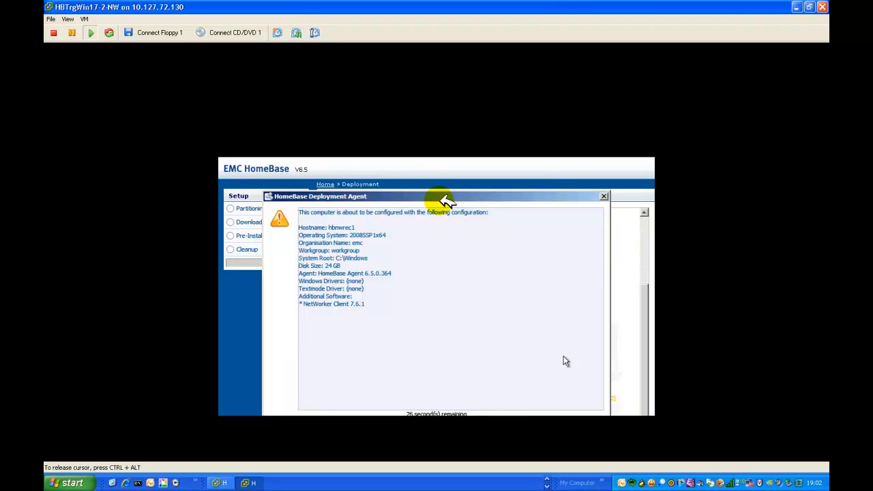
pyautogui.moveTo(316, 161)
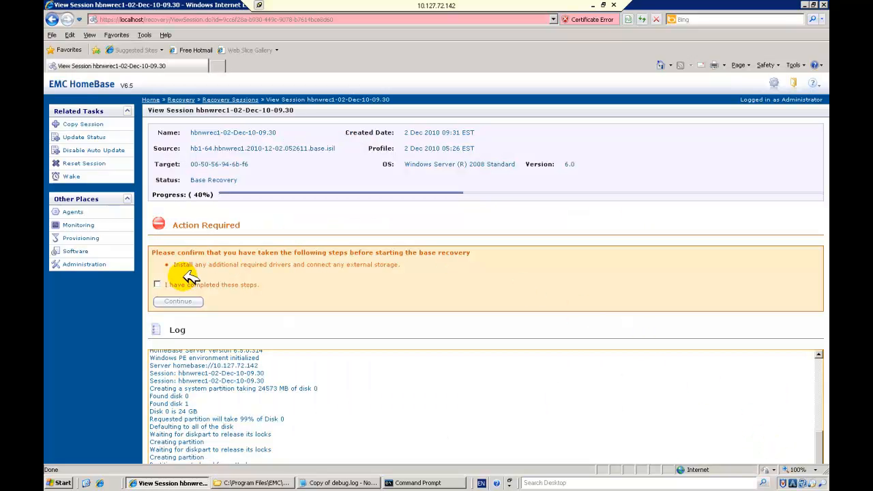
# Confirm 'I have completed these steps' and continue the base recovery into data restore
pyautogui.click(157, 285)
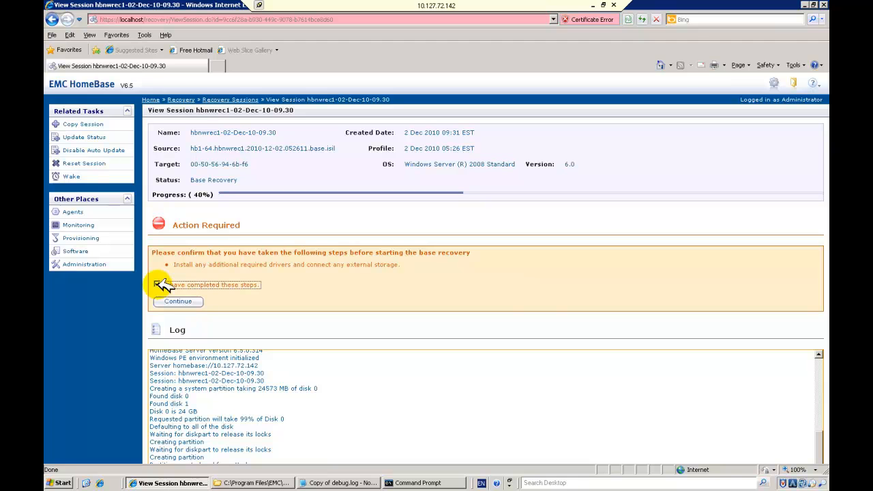
pyautogui.click(159, 285)
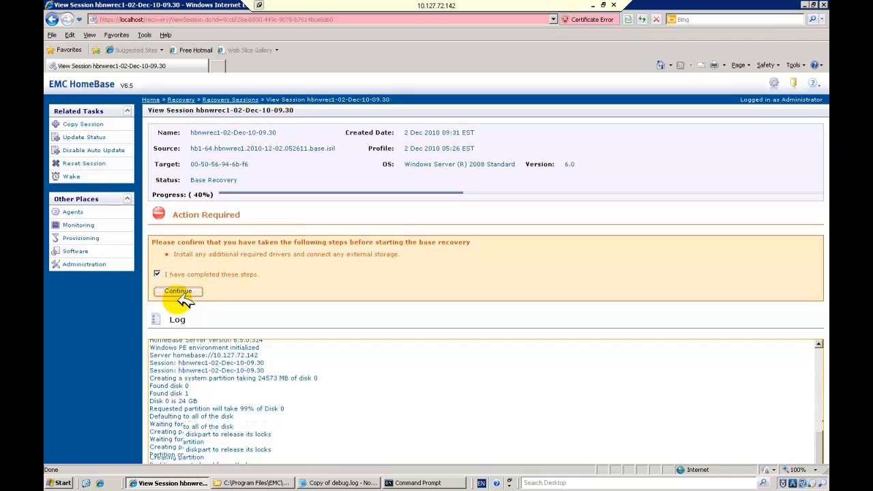
pyautogui.click(178, 292)
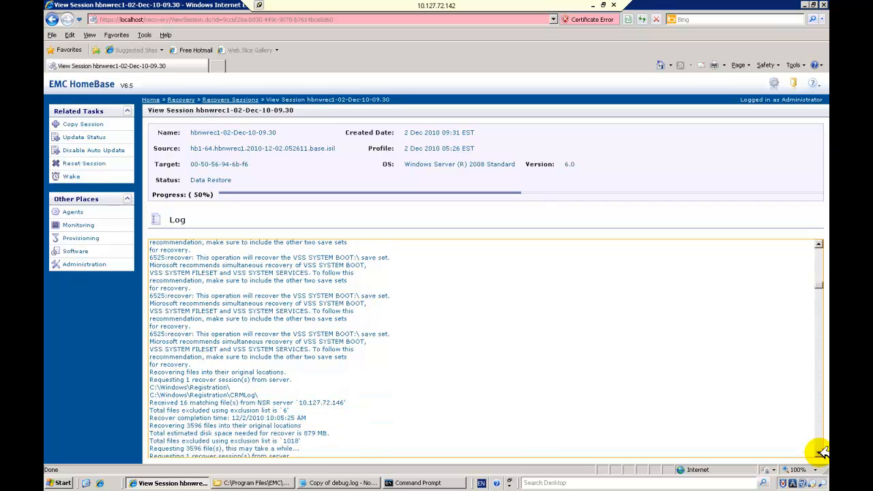
# Review the recovery log and return to the Recovery Sessions list
pyautogui.scroll(-3)
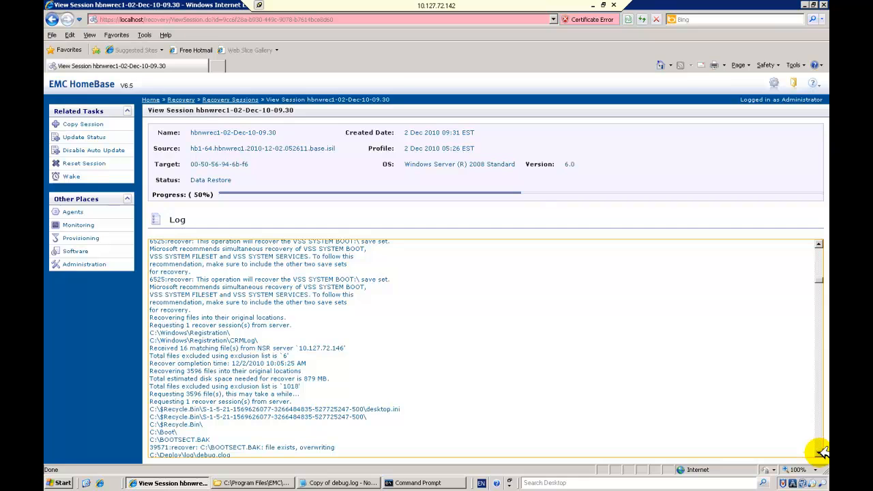
pyautogui.scroll(-3)
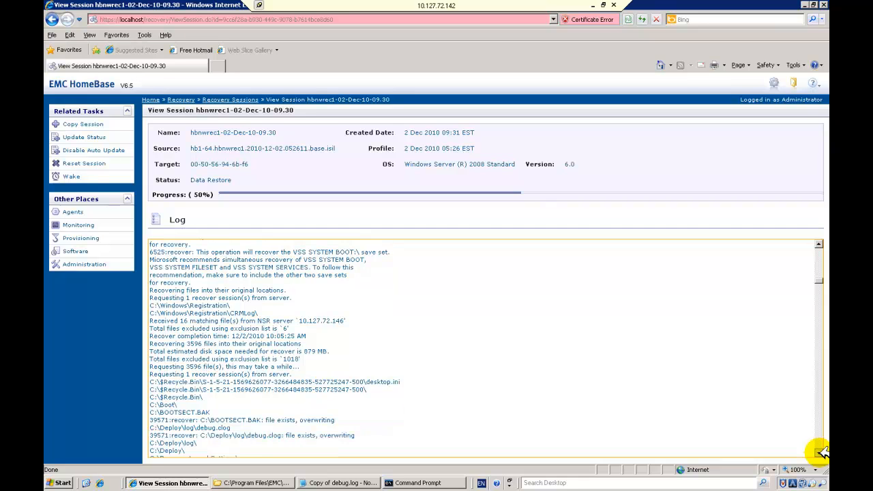
pyautogui.click(229, 99)
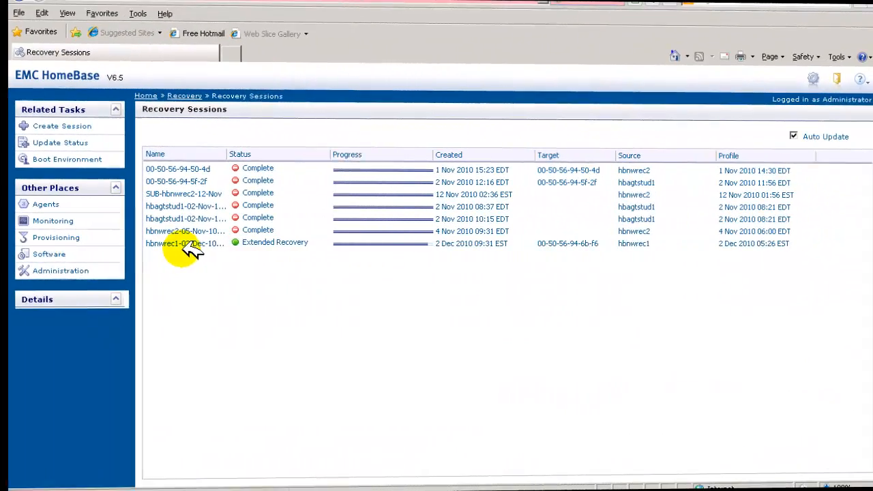
# View the hbnwrec1-02-Dec-10-09.30 session showing status Complete at 100% progress
pyautogui.click(184, 242)
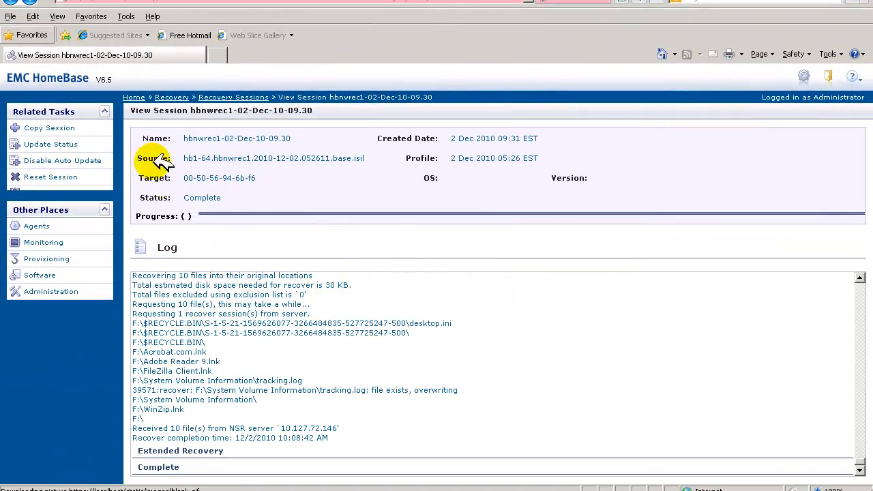
pyautogui.click(62, 161)
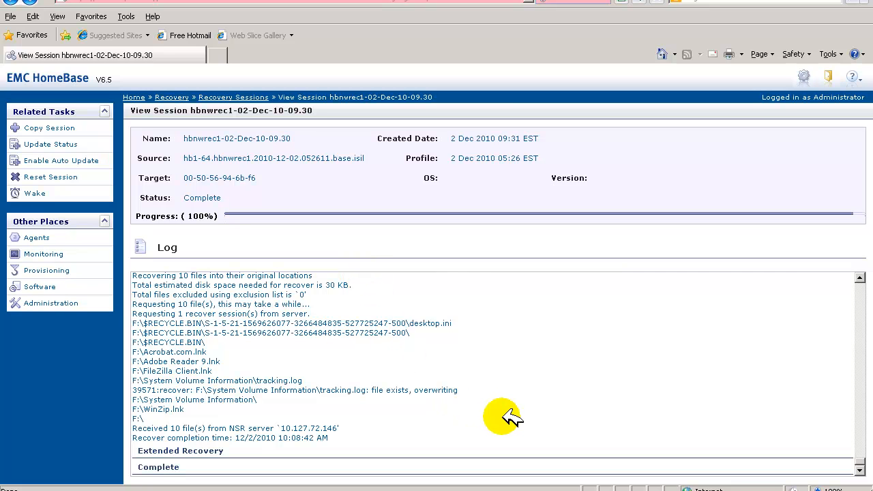